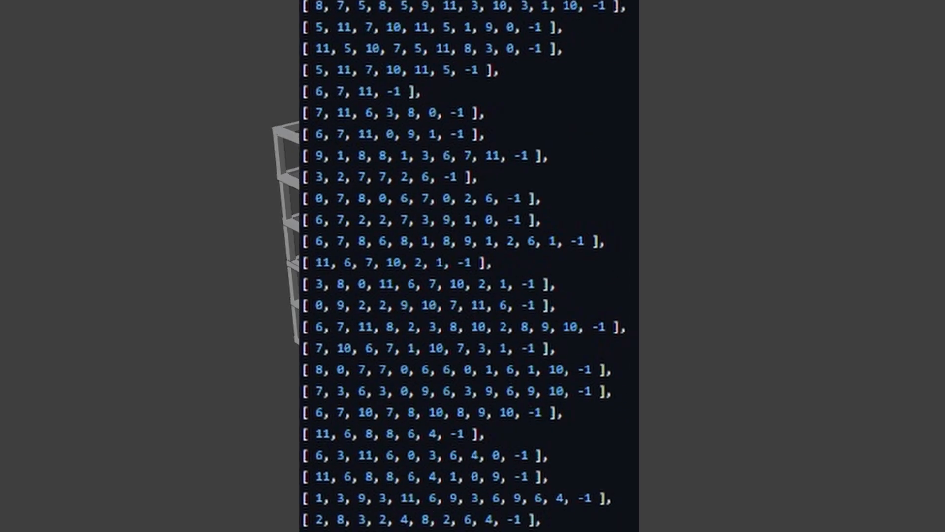
# Scroll through the GPU Gems marching cubes and density function sections.
pyautogui.scroll(-3)
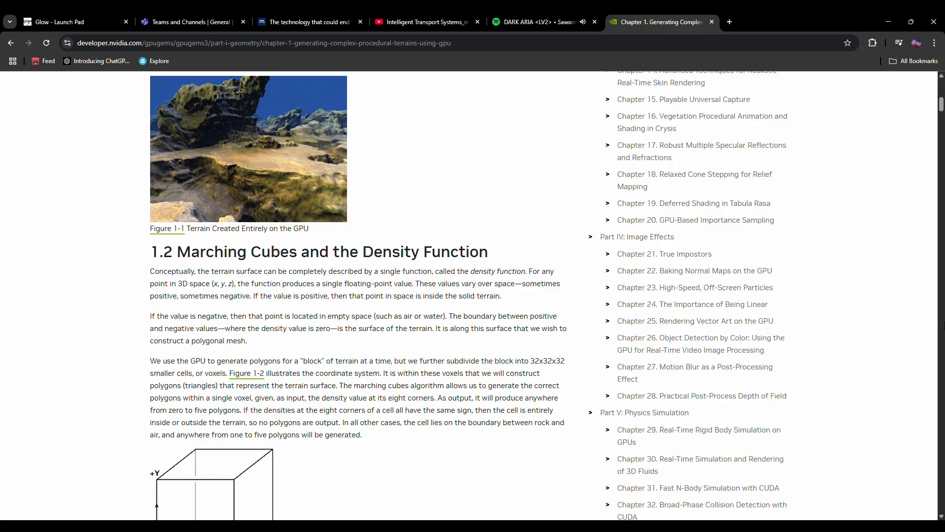
pyautogui.scroll(-3)
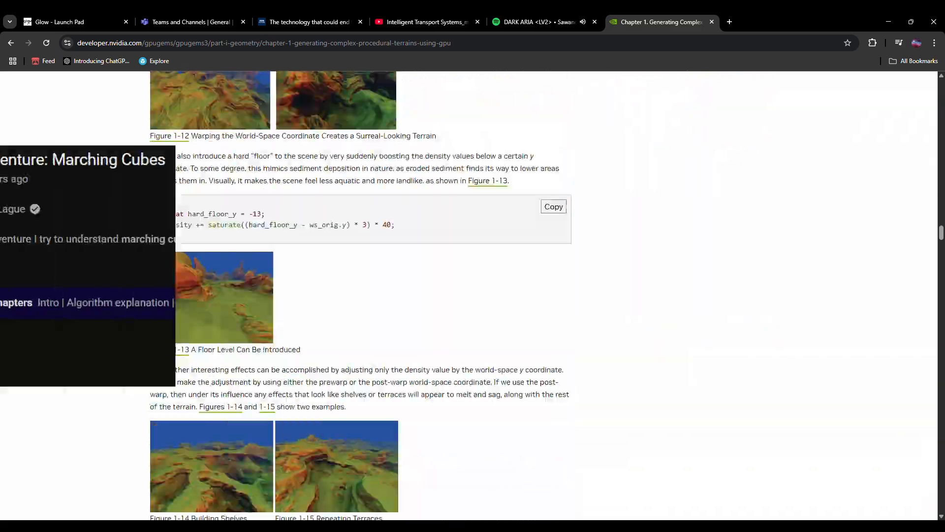
pyautogui.scroll(-3)
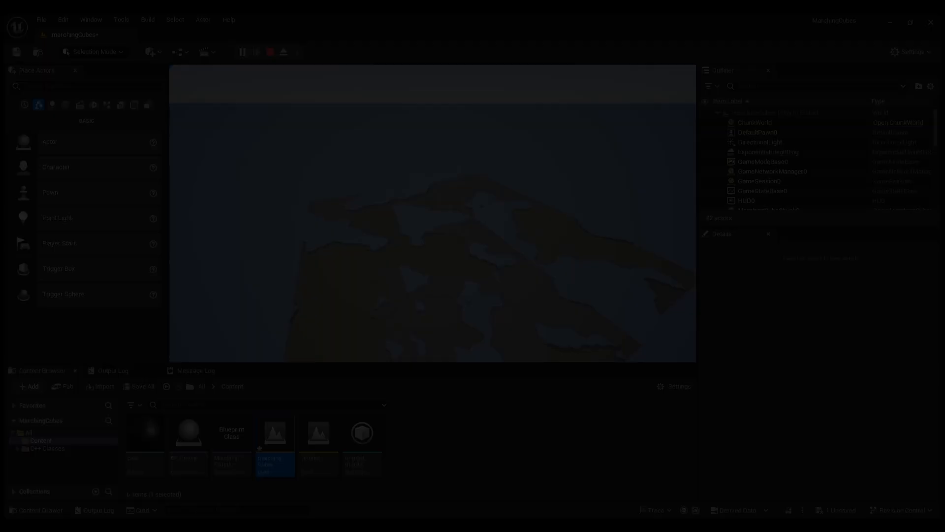
# Play the level to view the generated marching-cubes terrain with mountains and caves.
pyautogui.click(240, 52)
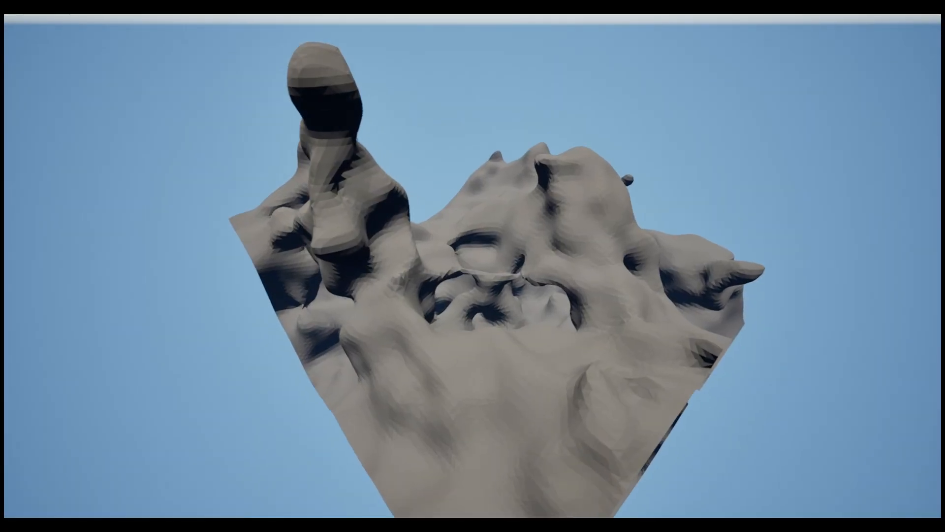